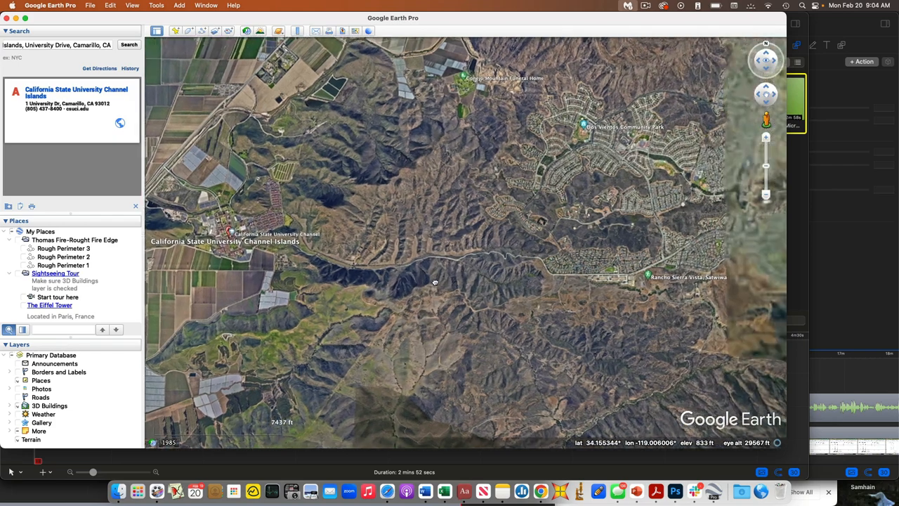
- Zoom in from the canyon hills down to the neighbourhood and horse arenas beside the road
drag(434, 281, 551, 284)
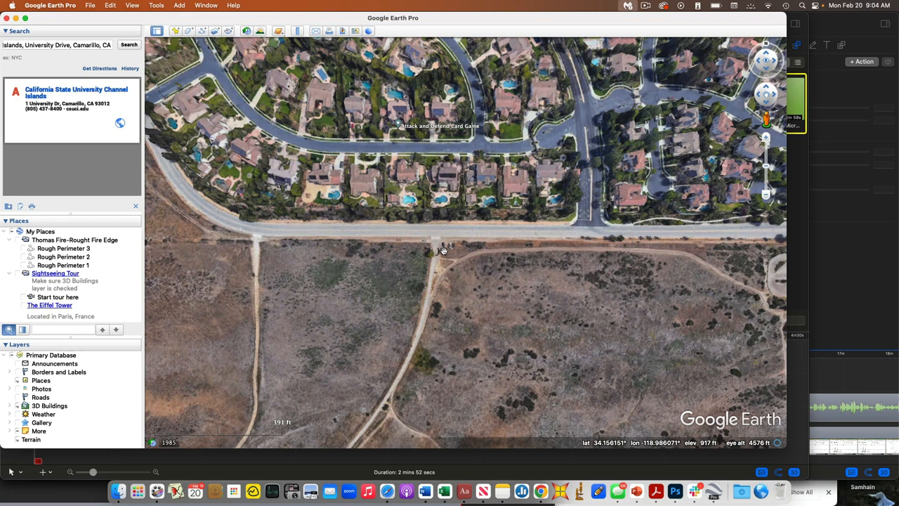
mouse_move(452, 244)
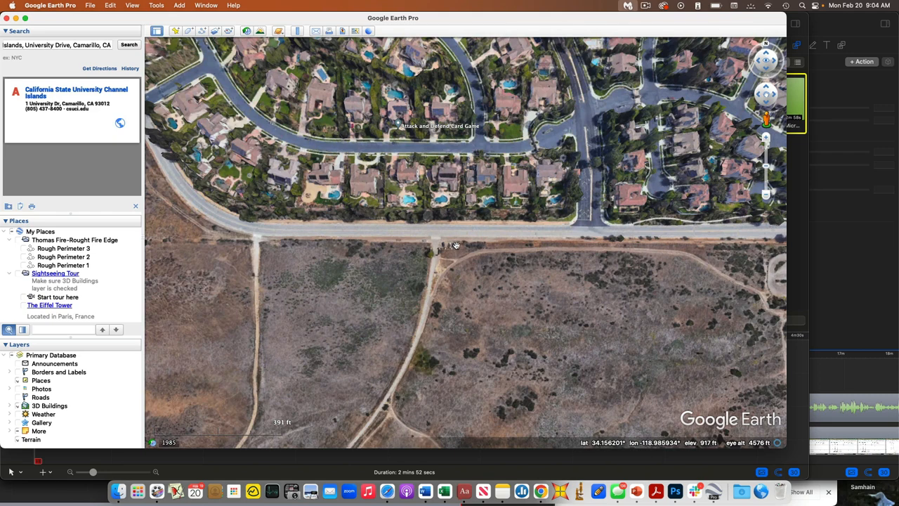
mouse_move(446, 248)
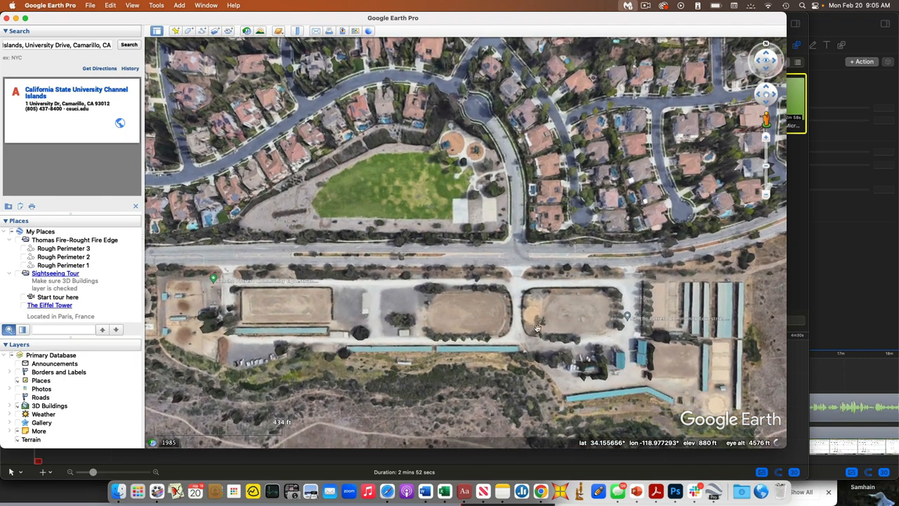
- Pan east past the arenas to the dirt field with trails below the houses, then switch to the YouTube browser
drag(536, 329, 427, 365)
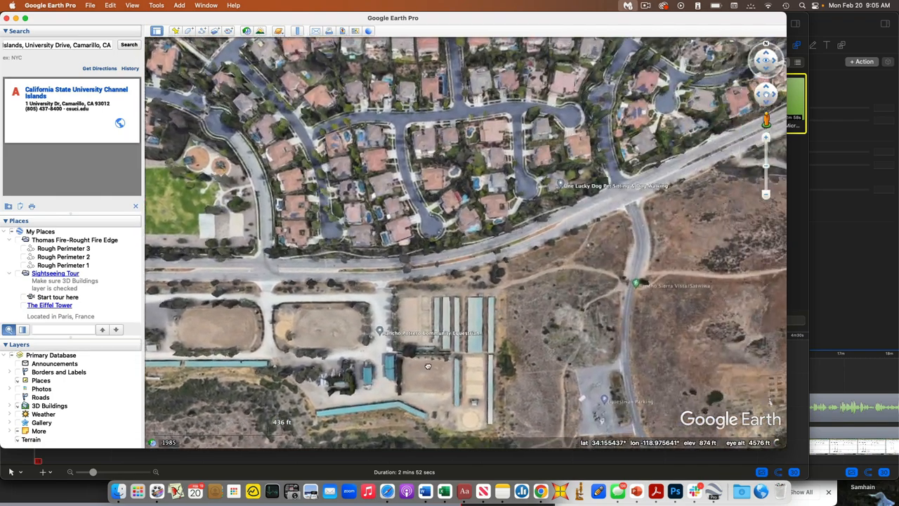
drag(427, 366, 657, 382)
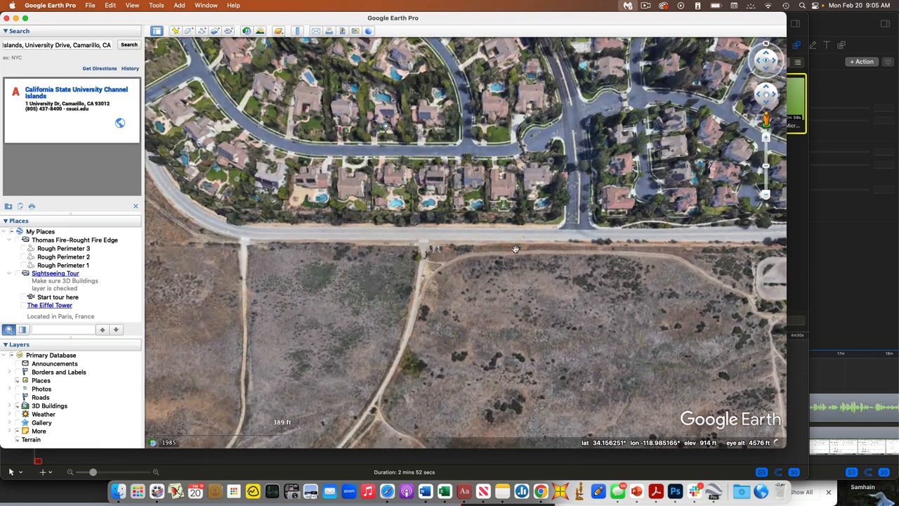
drag(515, 250, 427, 250)
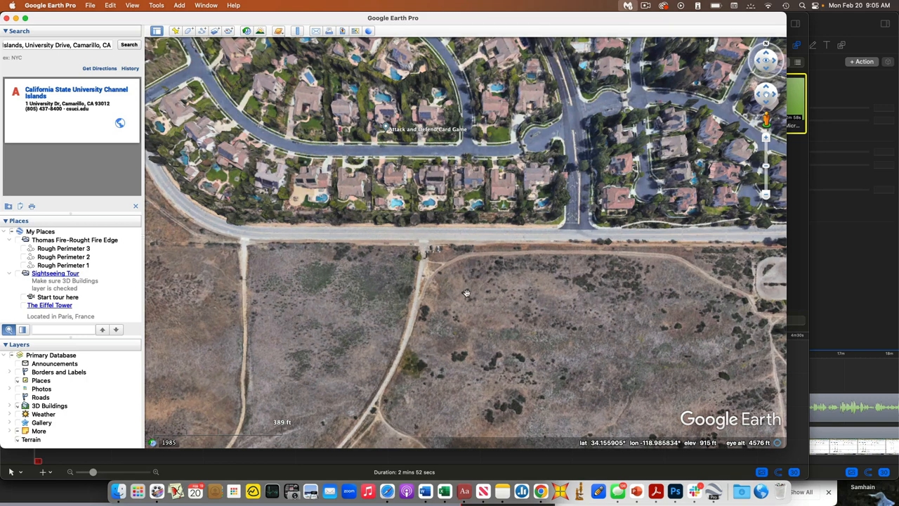
click(541, 490)
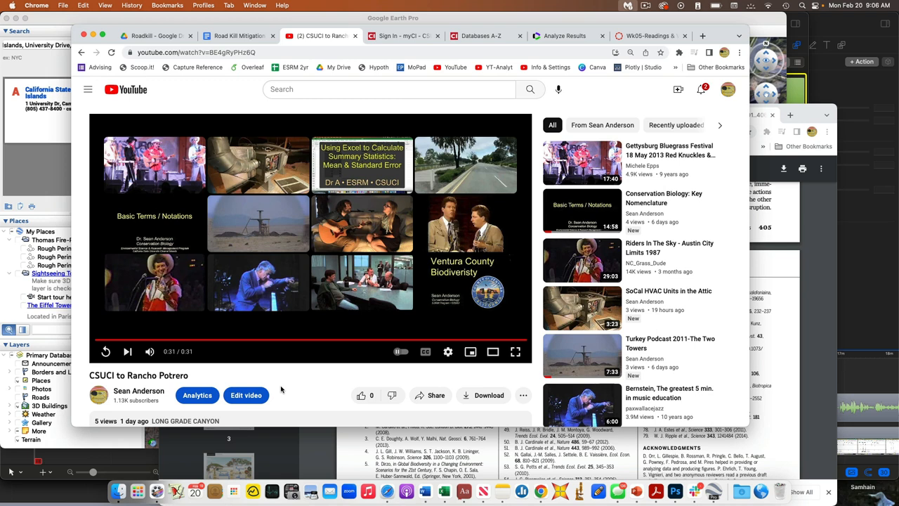
mouse_move(303, 378)
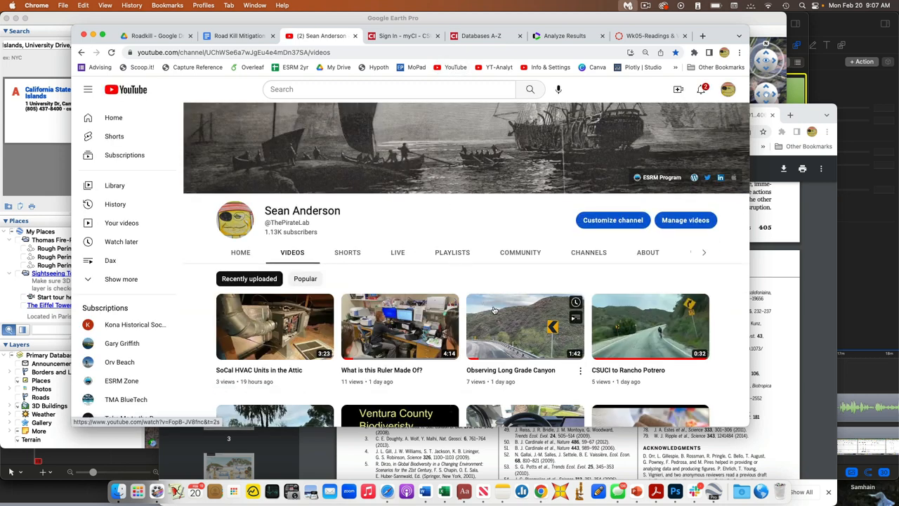
mouse_move(503, 335)
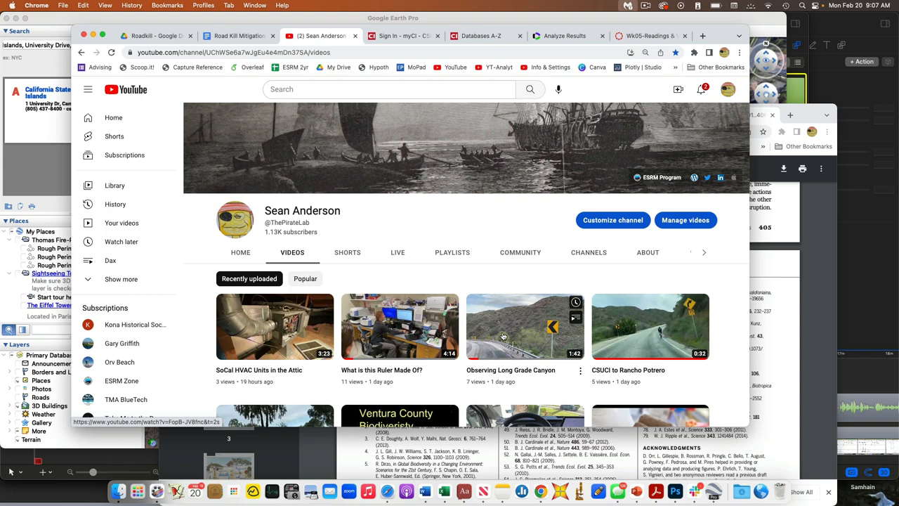
- Choose the Observing Long Grade Canyon thumbnail from the channel's uploads
click(525, 325)
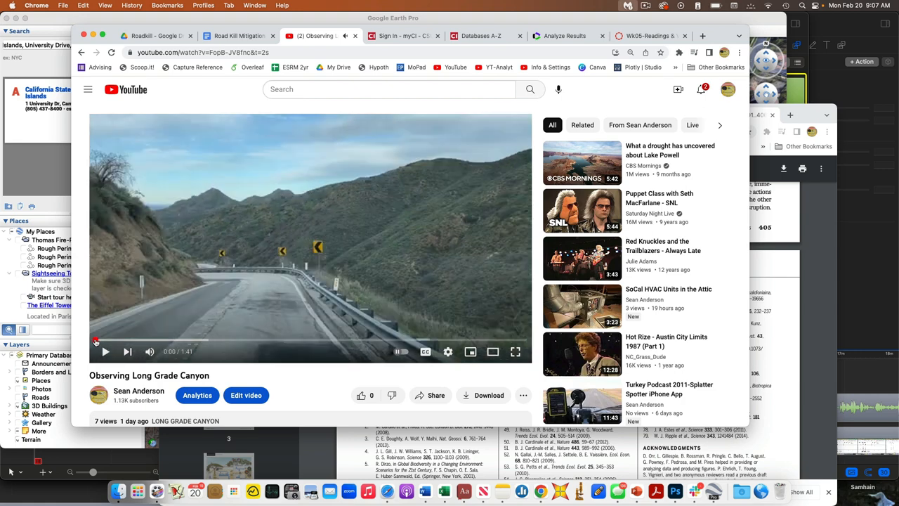
mouse_move(106, 351)
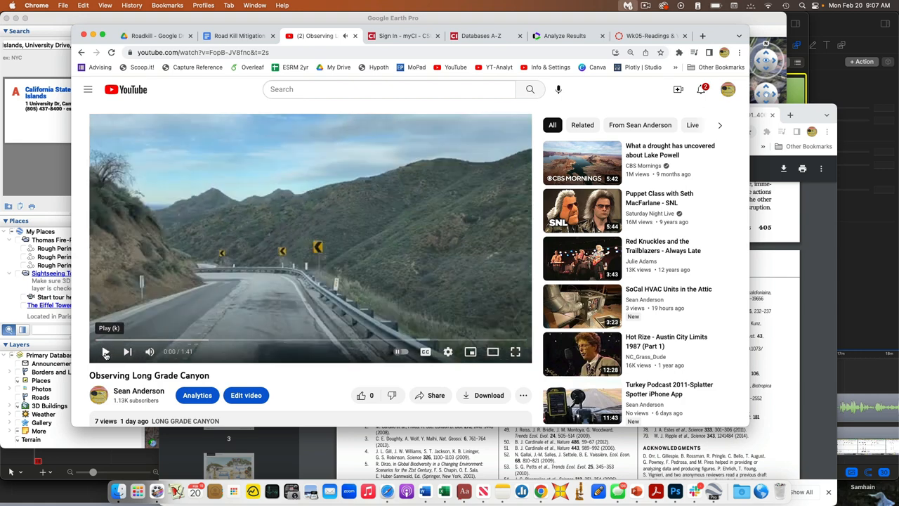